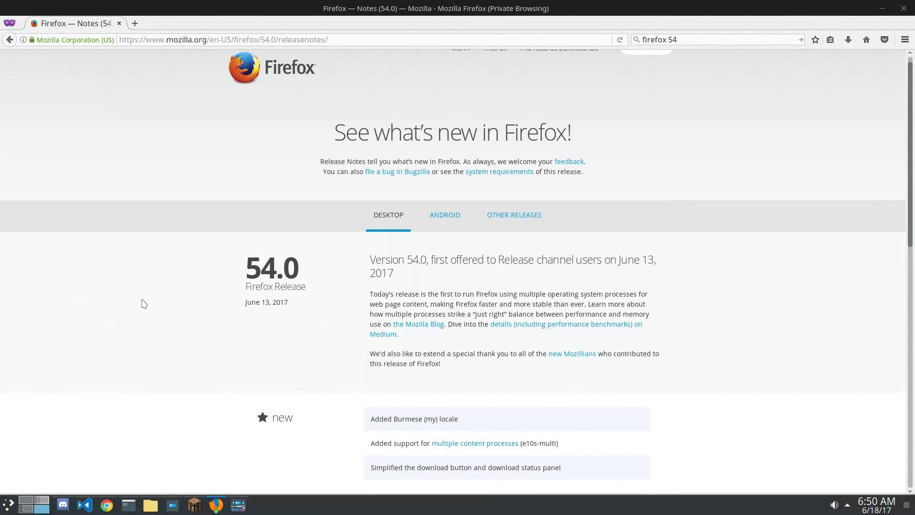
# - Scroll through the Firefox 54 release notes and the multi-process Firefox blog post
pyautogui.scroll(-3)
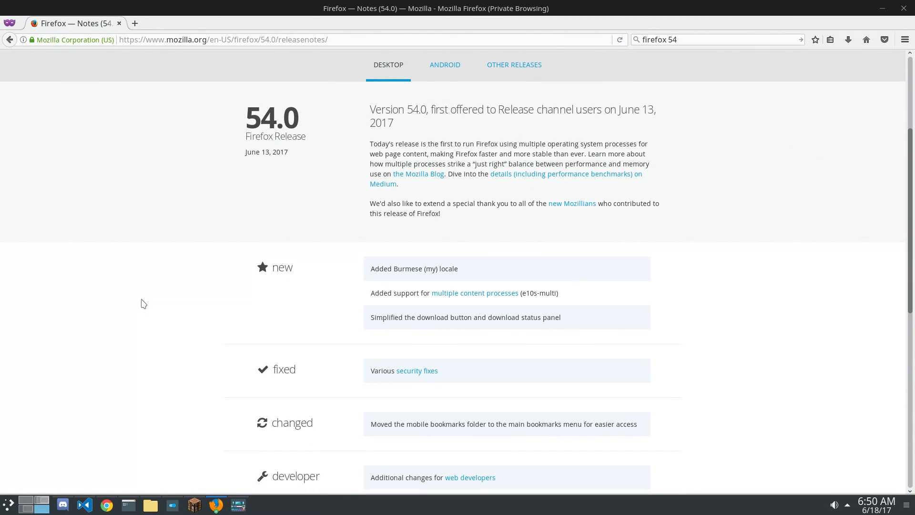
pyautogui.moveTo(564, 299)
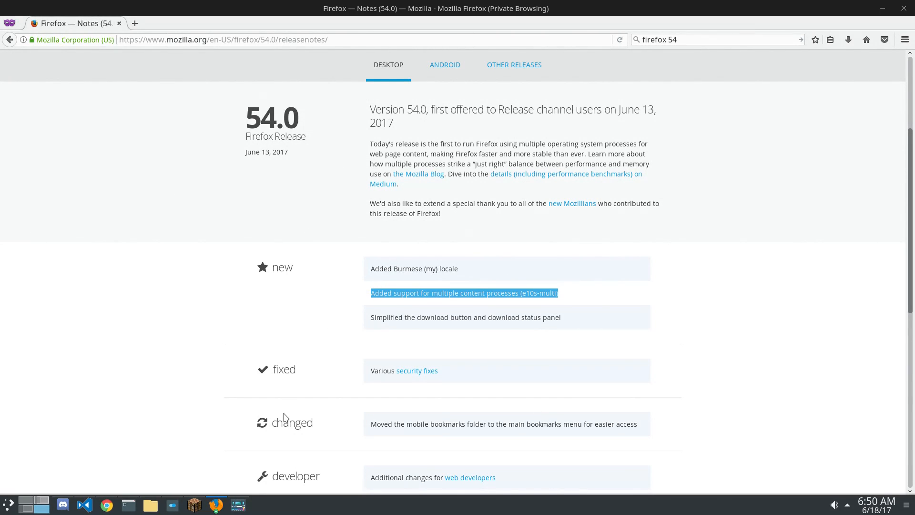
pyautogui.scroll(-3)
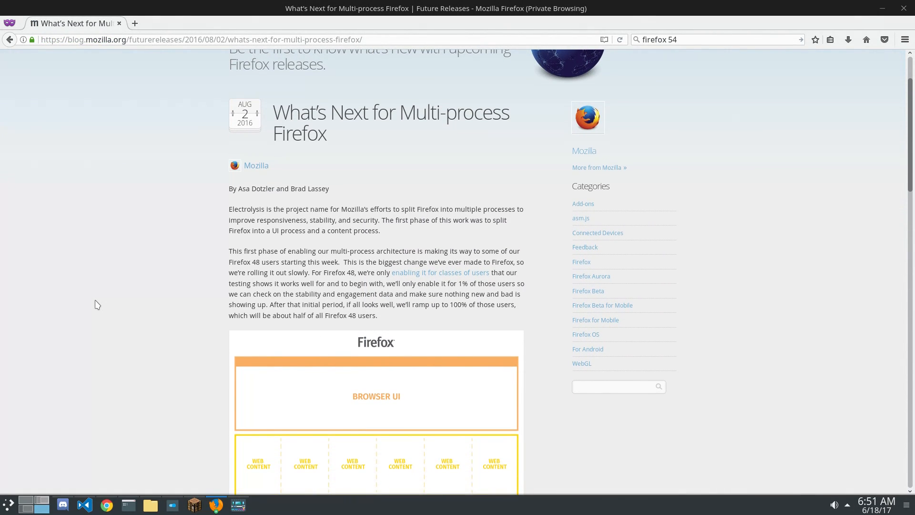
pyautogui.scroll(-3)
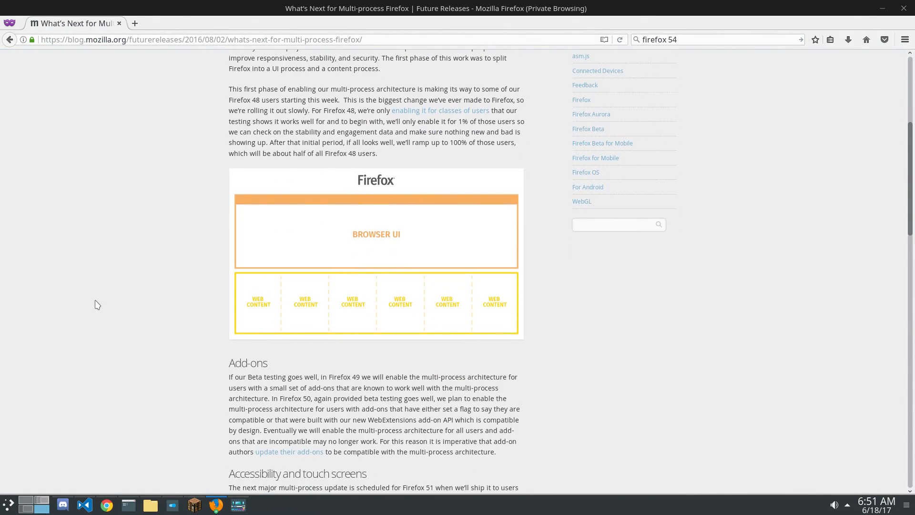
pyautogui.scroll(-3)
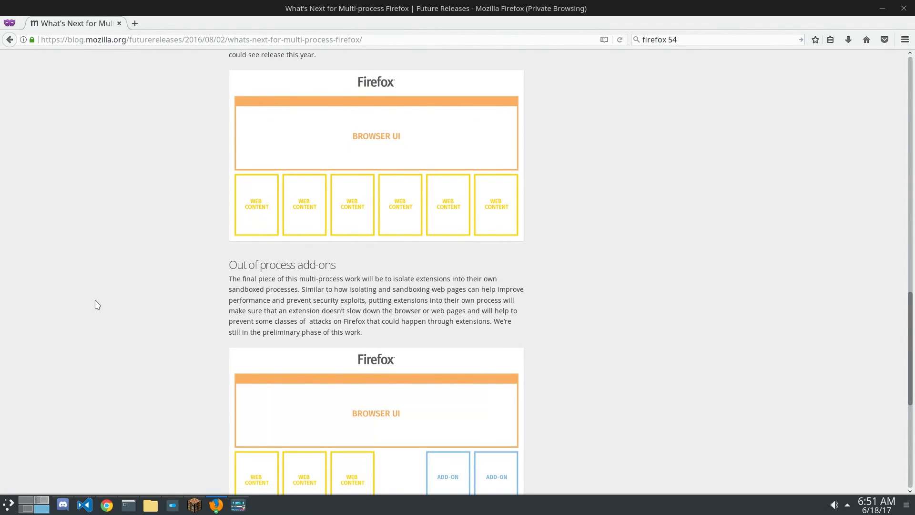
pyautogui.scroll(-3)
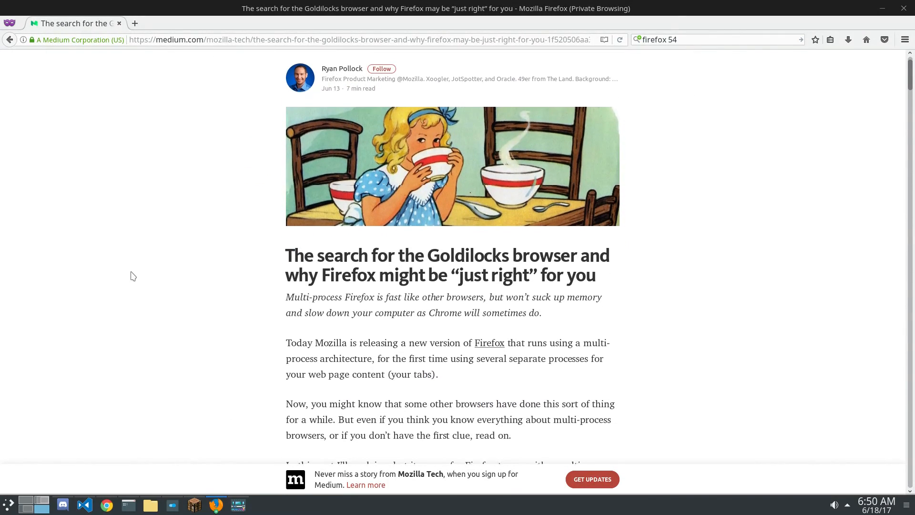
# - Scroll down through the Medium post on the Goldilocks browser and multi-process memory use
pyautogui.scroll(-3)
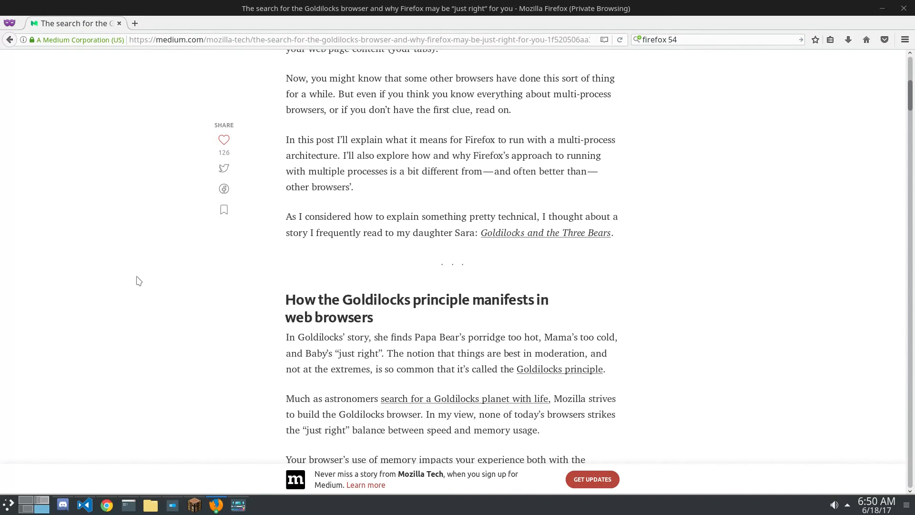
pyautogui.scroll(-3)
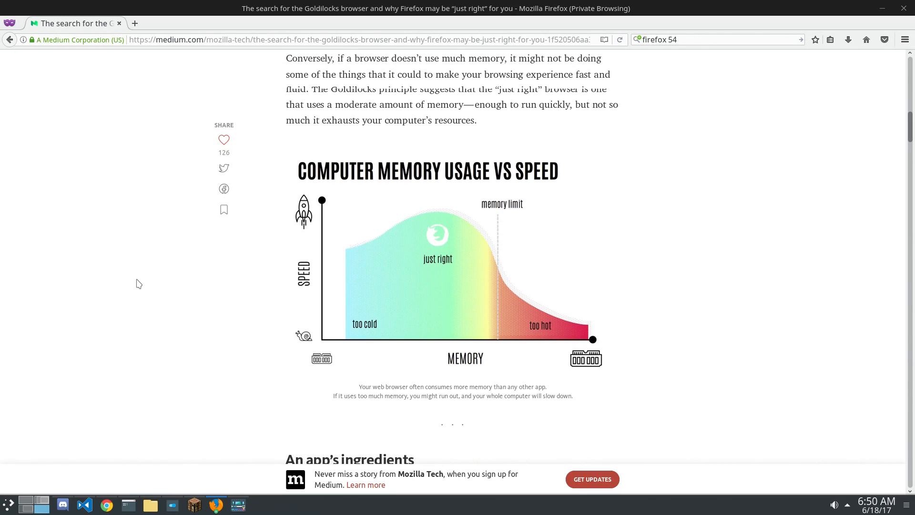
pyautogui.scroll(-3)
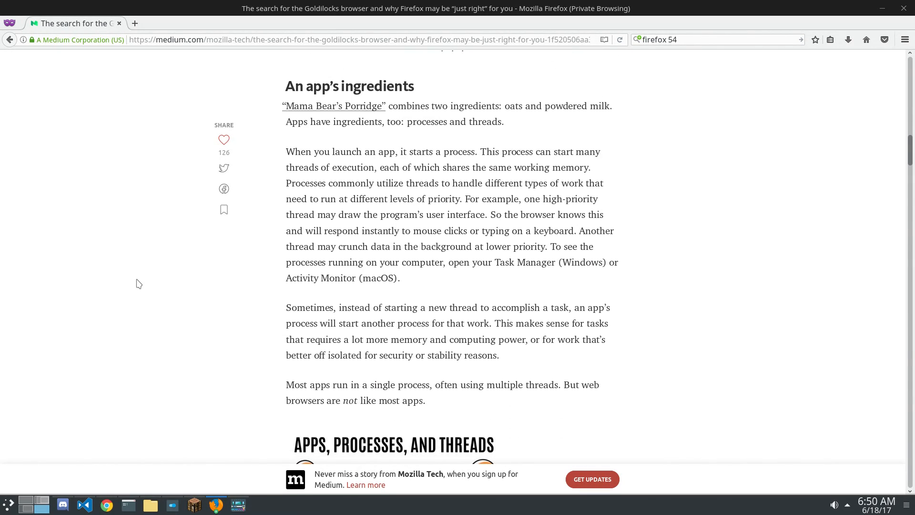
pyautogui.scroll(-3)
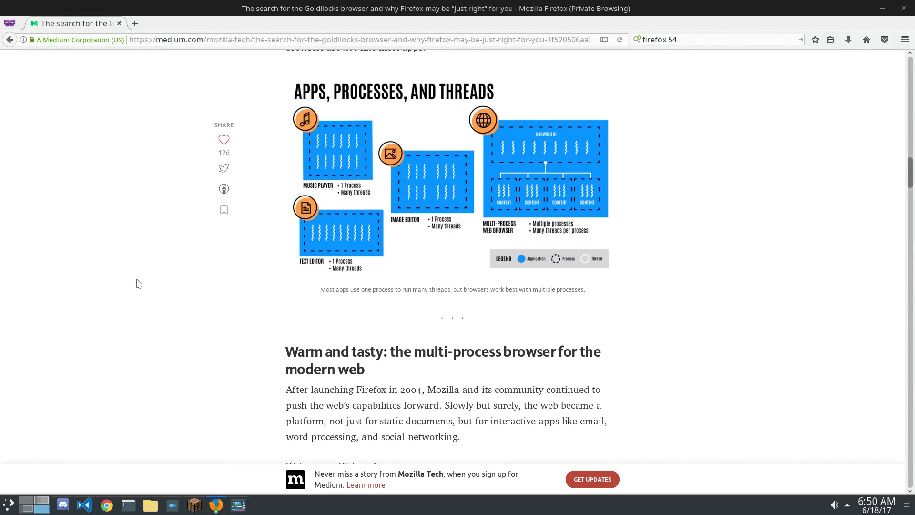
pyautogui.scroll(-3)
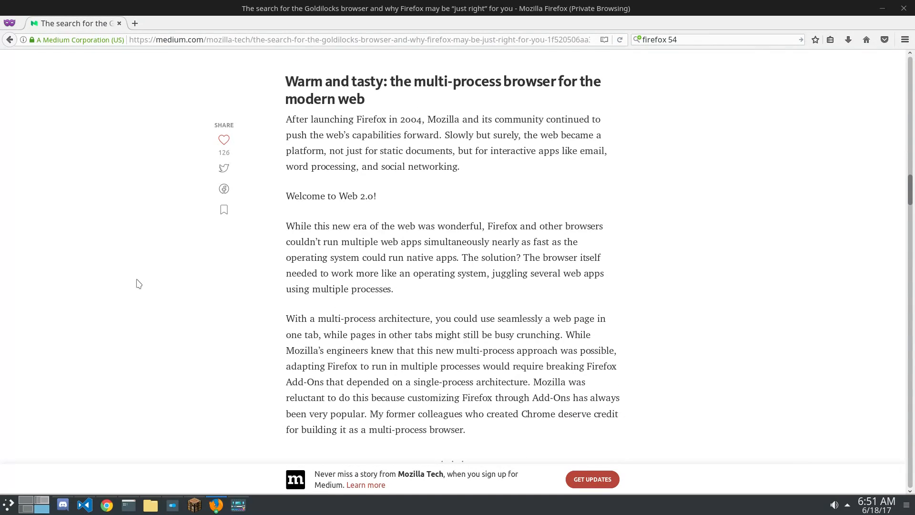
pyautogui.scroll(-3)
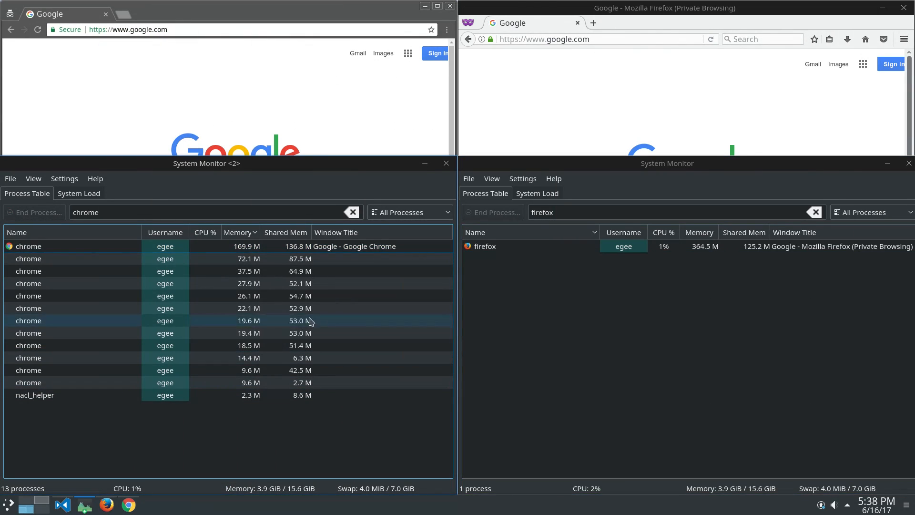
pyautogui.moveTo(656, 436)
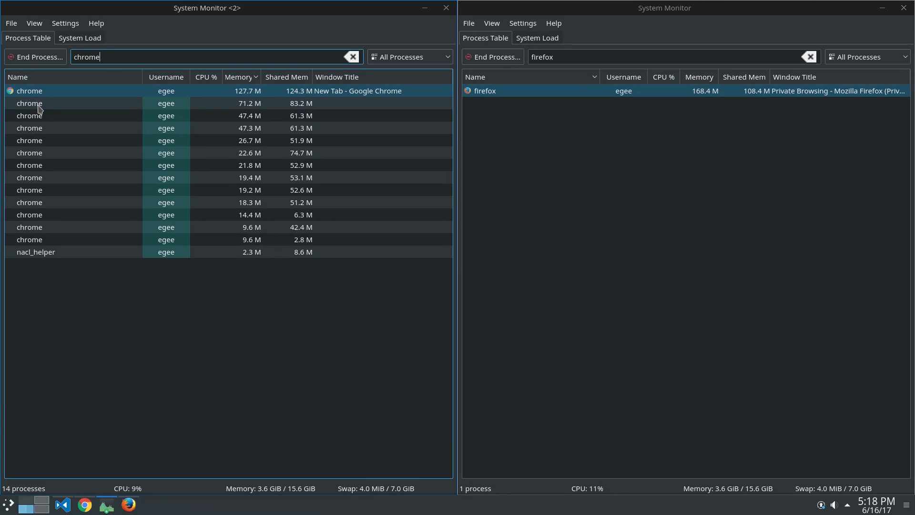
pyautogui.moveTo(30, 103)
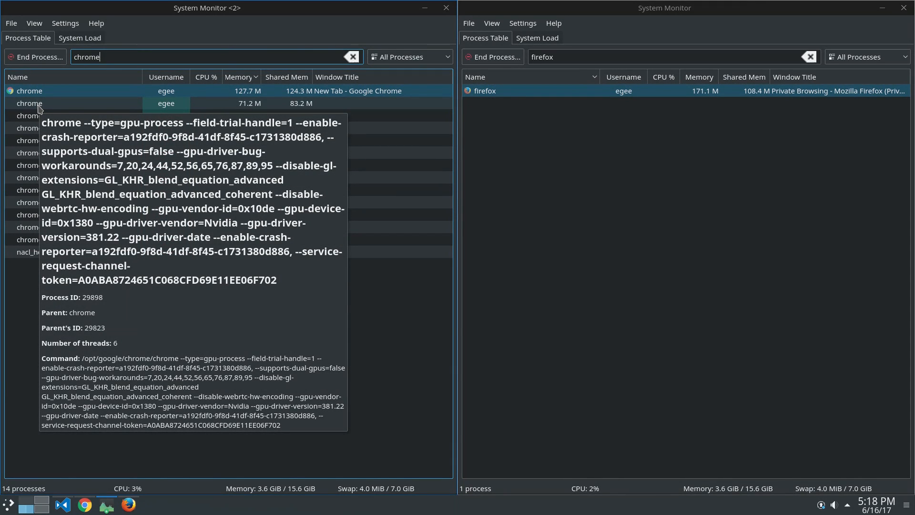
pyautogui.moveTo(33, 144)
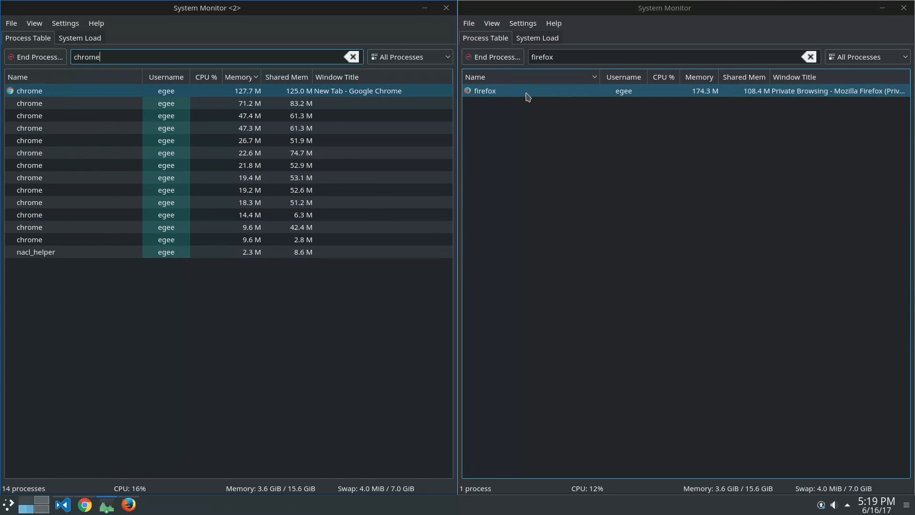
pyautogui.moveTo(500, 92)
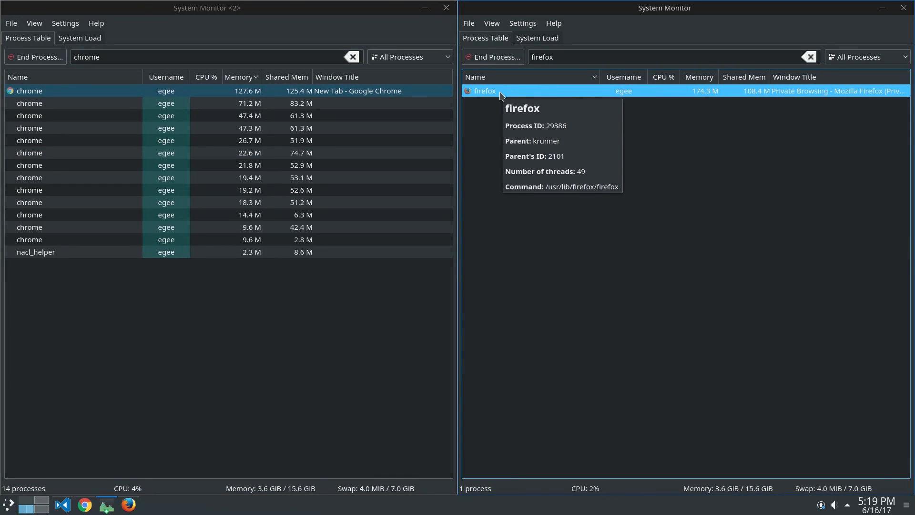
pyautogui.moveTo(189, 379)
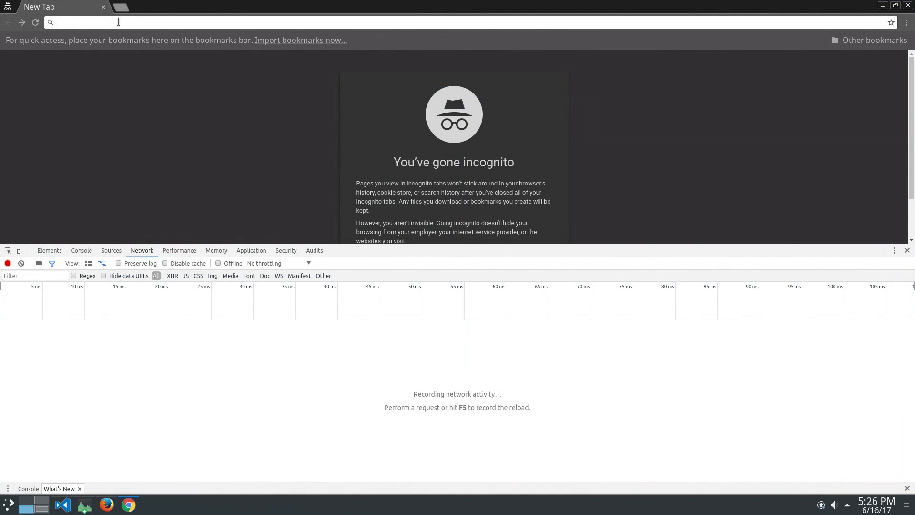
# - Load cnn.com in Chrome's incognito tab to measure its memory use in System Monitor
pyautogui.write('cnn.com')
pyautogui.write('chrome')
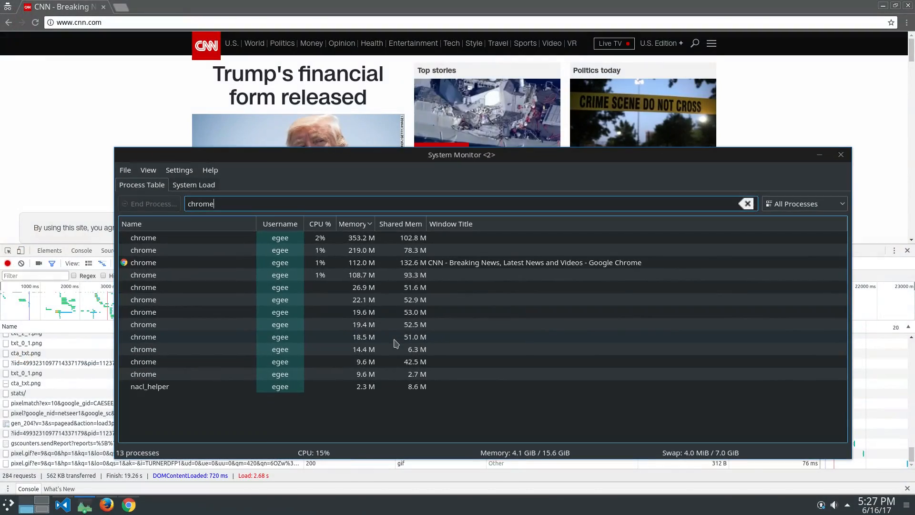
pyautogui.moveTo(361, 237)
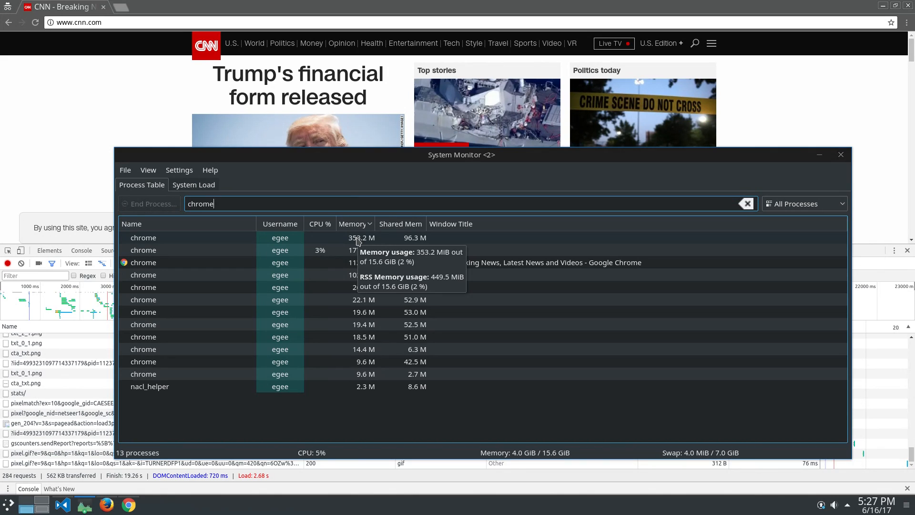
pyautogui.moveTo(230, 268)
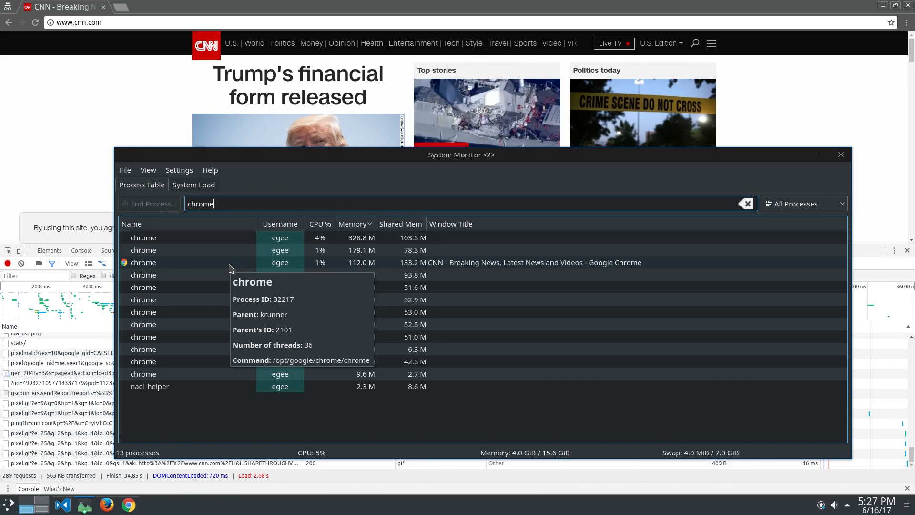
pyautogui.moveTo(230, 384)
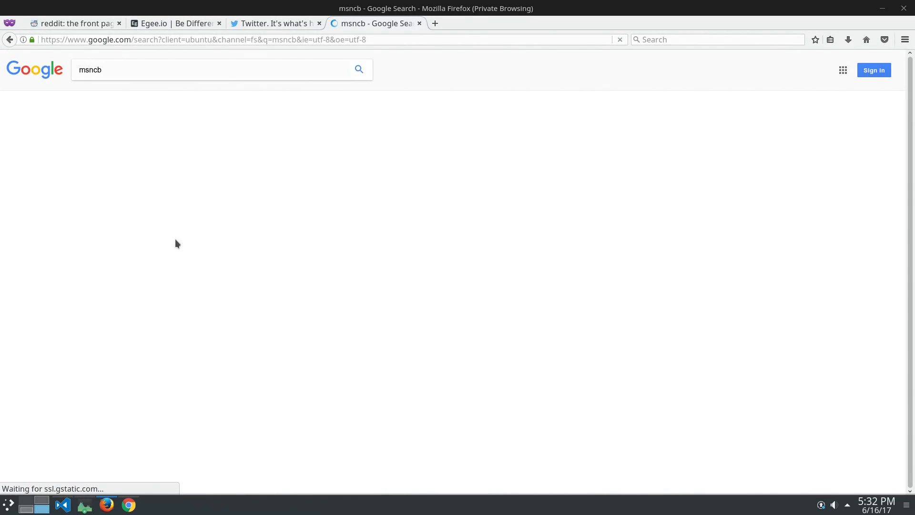
# - Add MSNBC and Mozilla tabs from the search results and switch to the Google tab
pyautogui.click(181, 170)
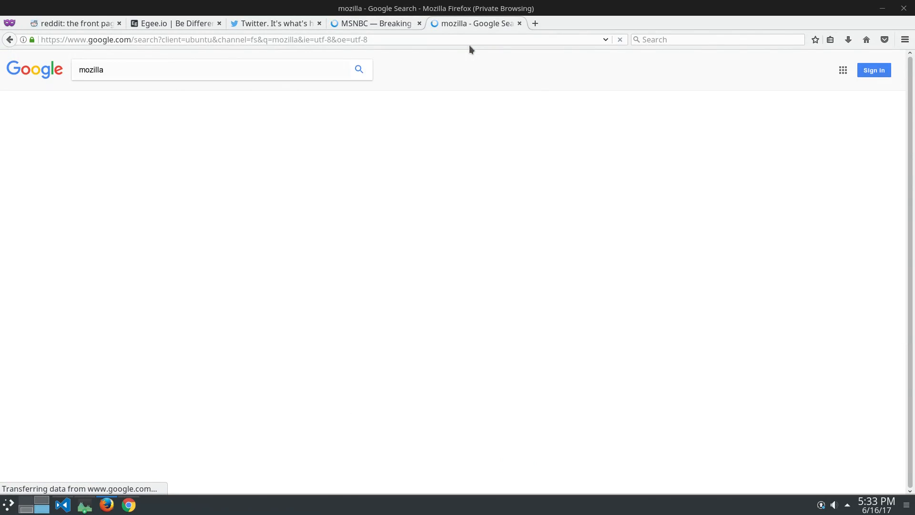
pyautogui.click(534, 23)
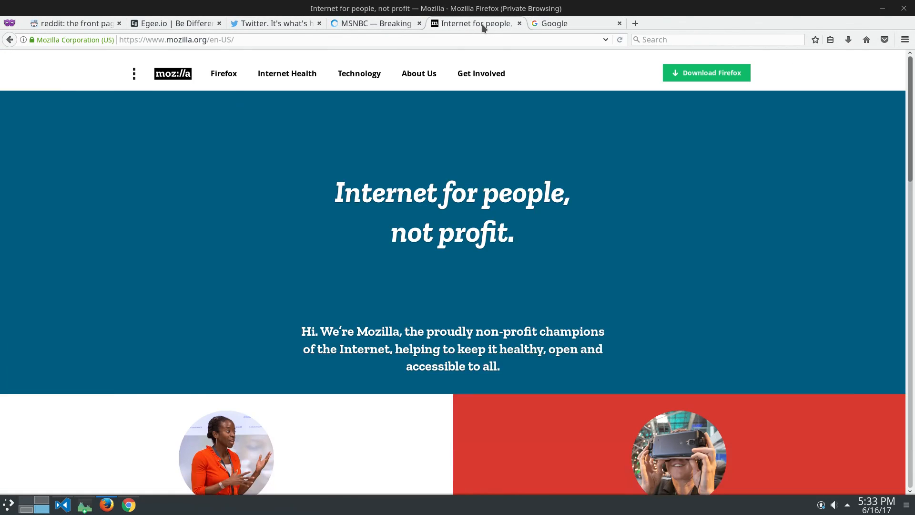
pyautogui.click(374, 23)
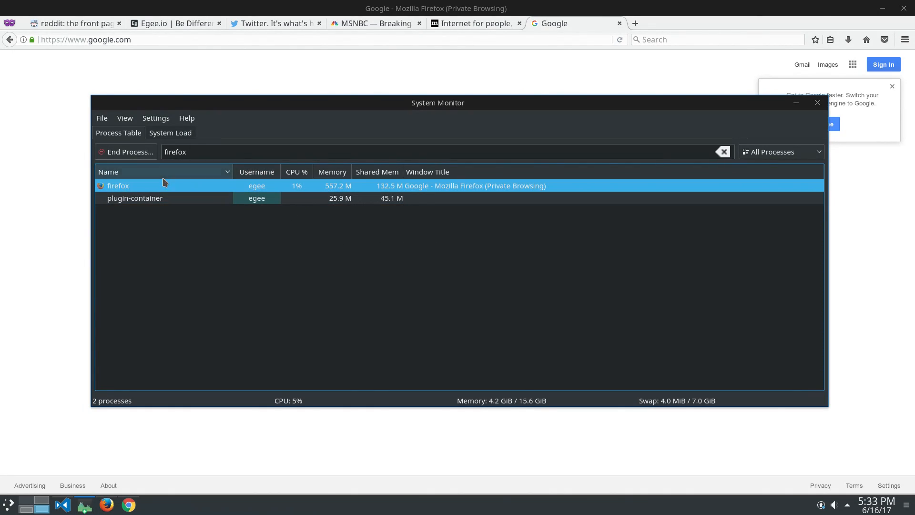
pyautogui.moveTo(157, 187)
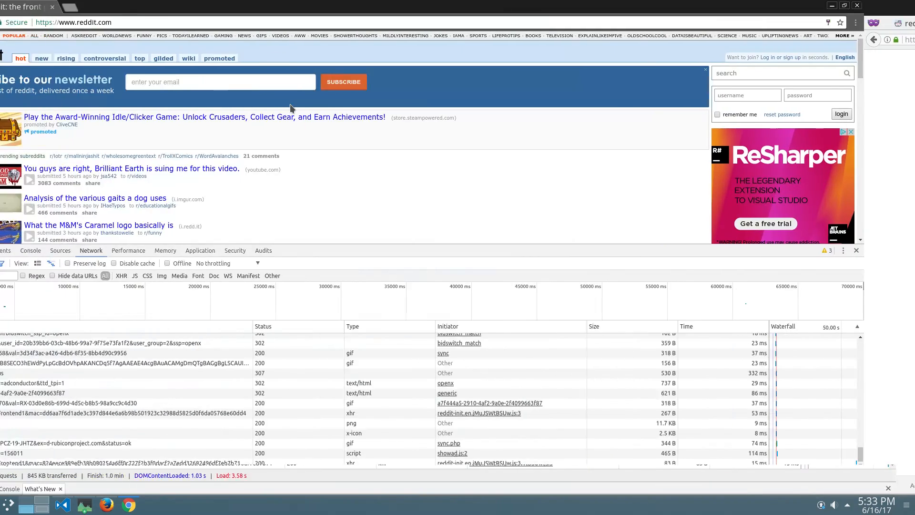
# - Load egee.io in a Chrome incognito tab for the multi-tab memory test
pyautogui.write('egee.io')
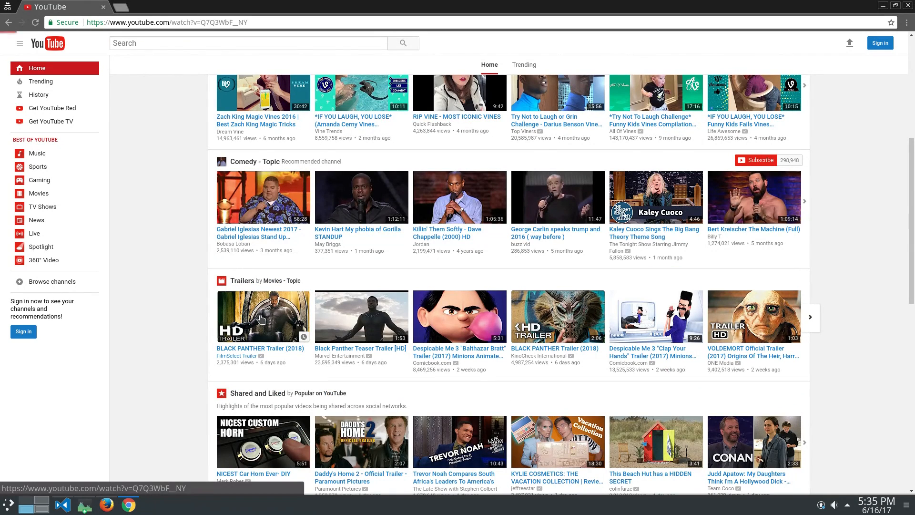
# - Start the BLACK PANTHER Trailer (2018) on YouTube in Chrome
pyautogui.click(263, 316)
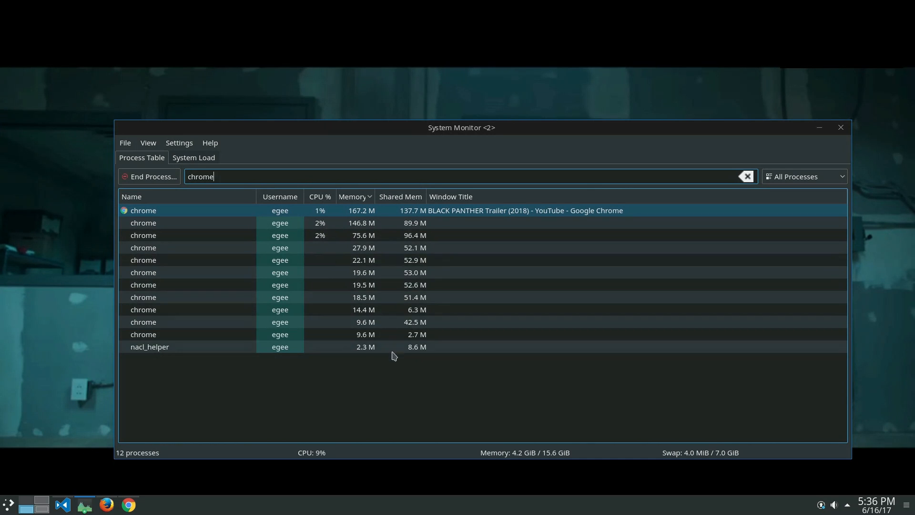
pyautogui.moveTo(406, 417)
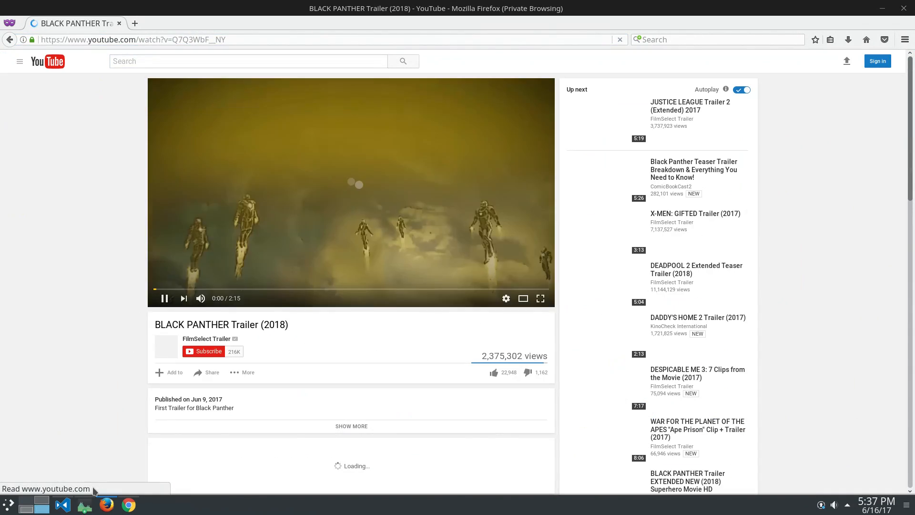
# - Start the BLACK PANTHER Trailer (2018) on YouTube in Firefox
pyautogui.click(540, 298)
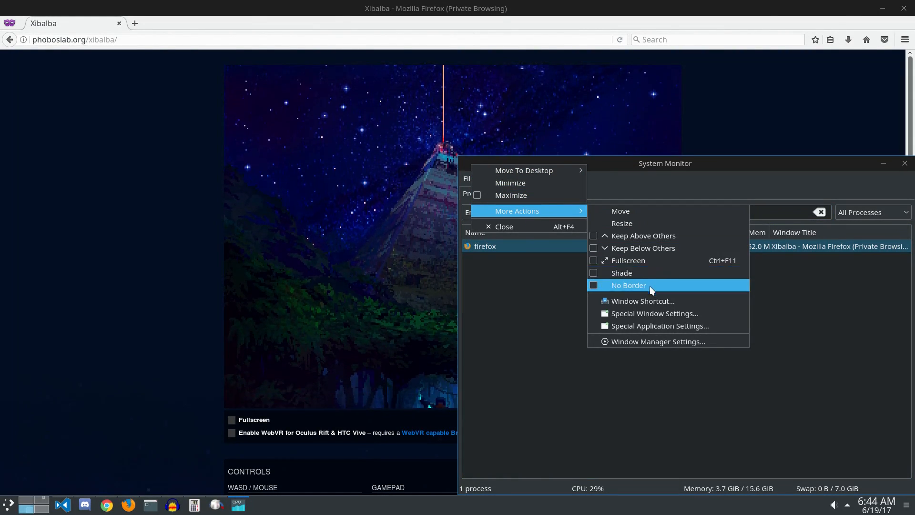
pyautogui.moveTo(638, 235)
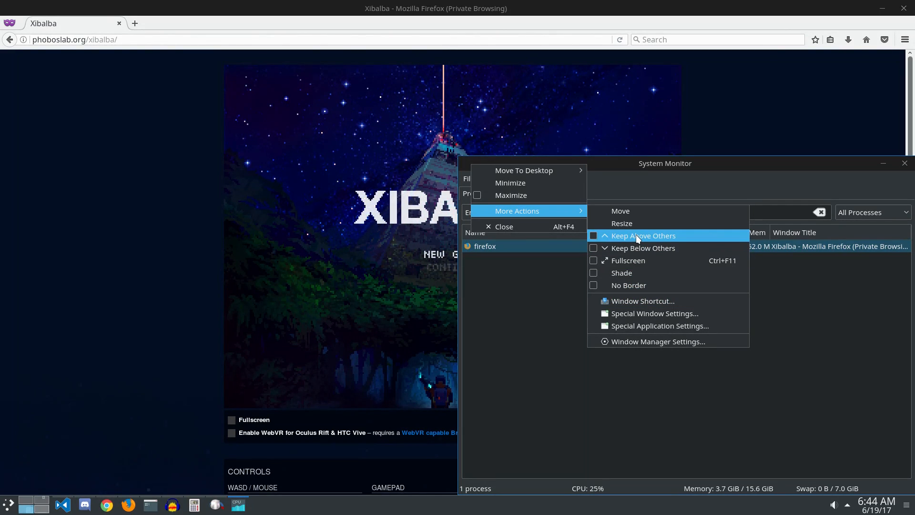